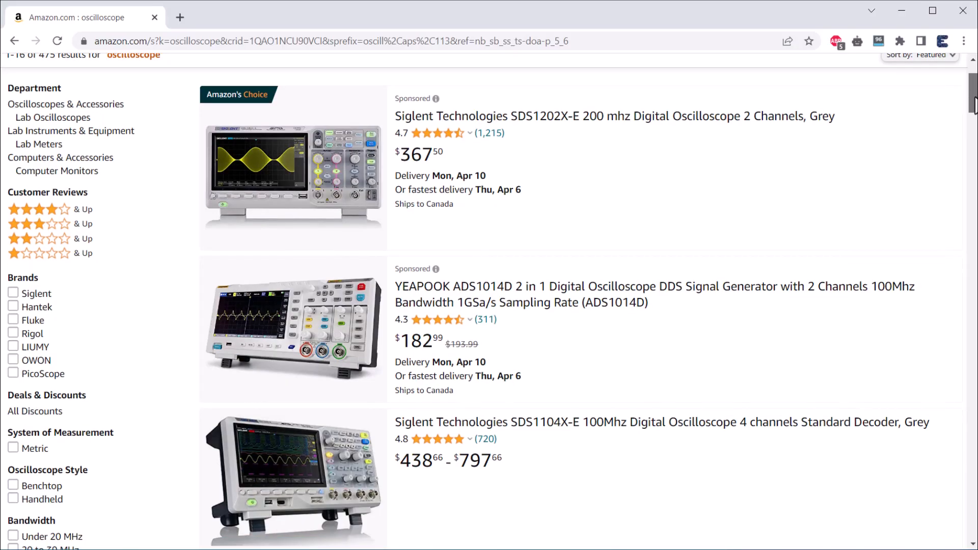
- Scroll down through the Amazon oscilloscope search results
{"action": "scroll", "scroll_direction": "down", "scroll_amount": 3}
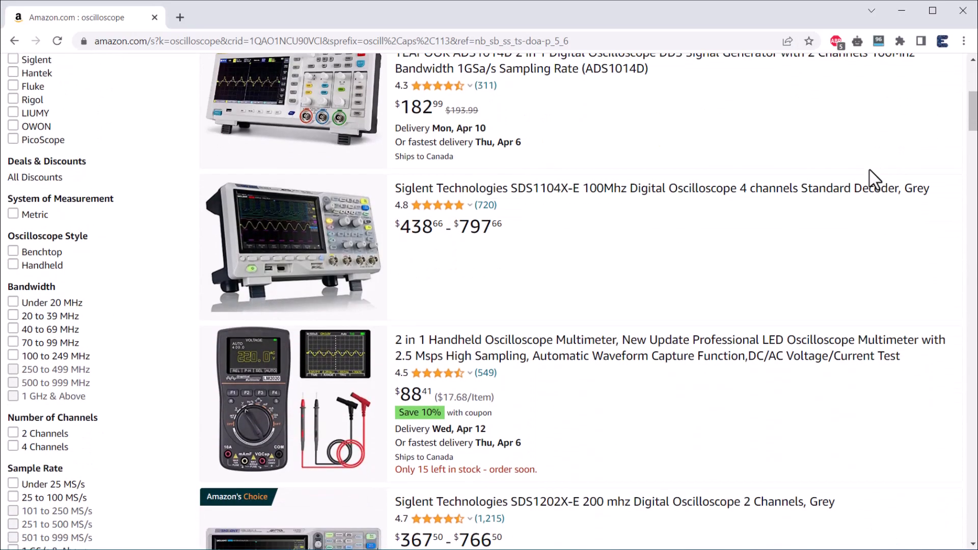
{"action": "scroll", "scroll_direction": "down", "scroll_amount": 3}
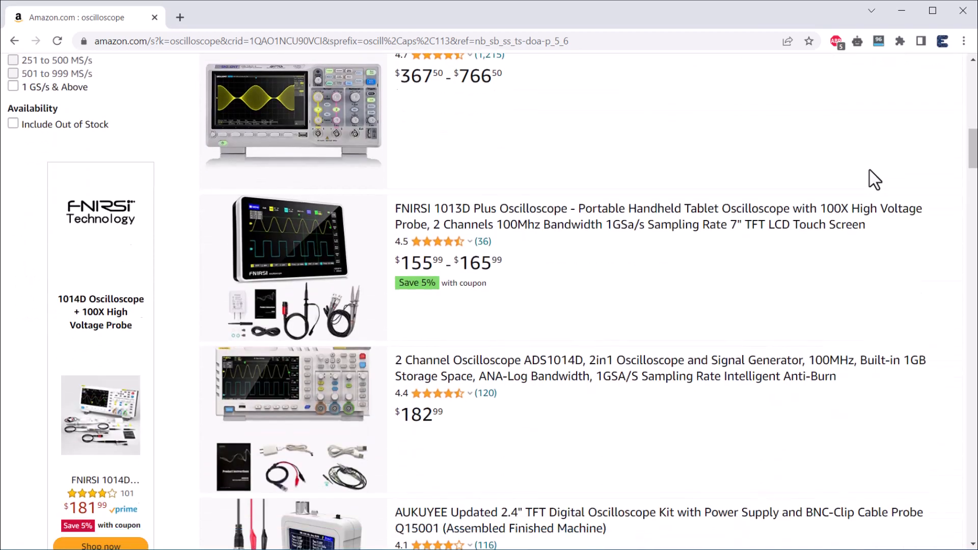
{"action": "scroll", "scroll_direction": "down", "scroll_amount": 3}
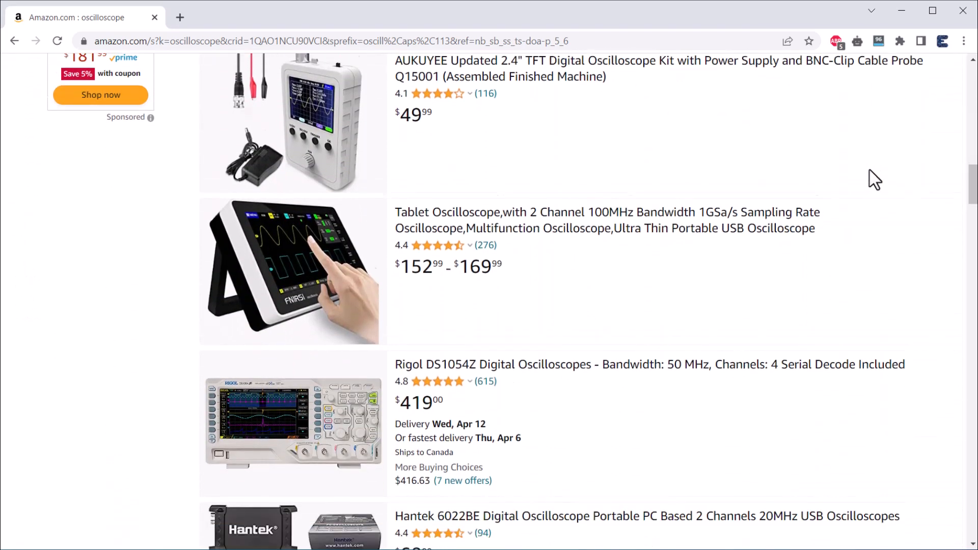
{"action": "scroll", "scroll_direction": "down", "scroll_amount": 3}
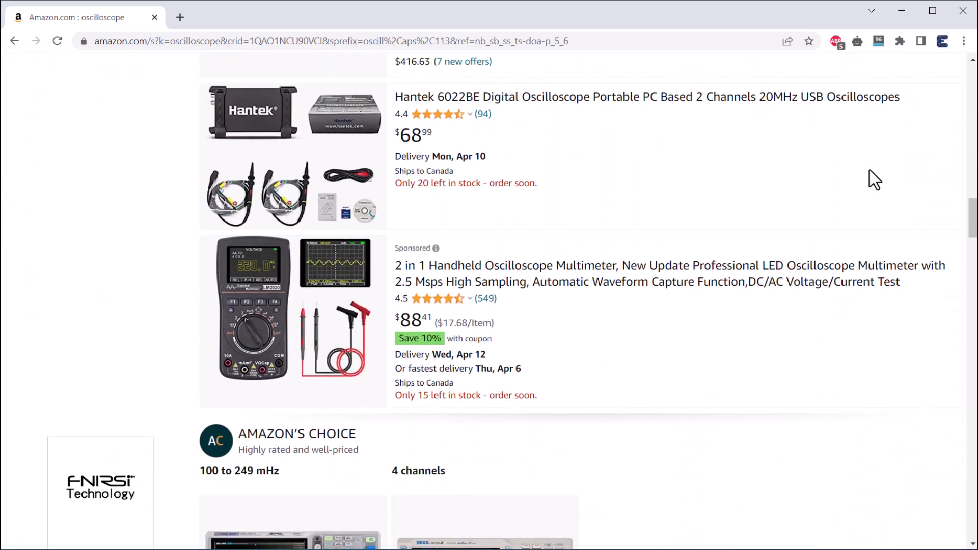
{"action": "scroll", "scroll_direction": "down", "scroll_amount": 3}
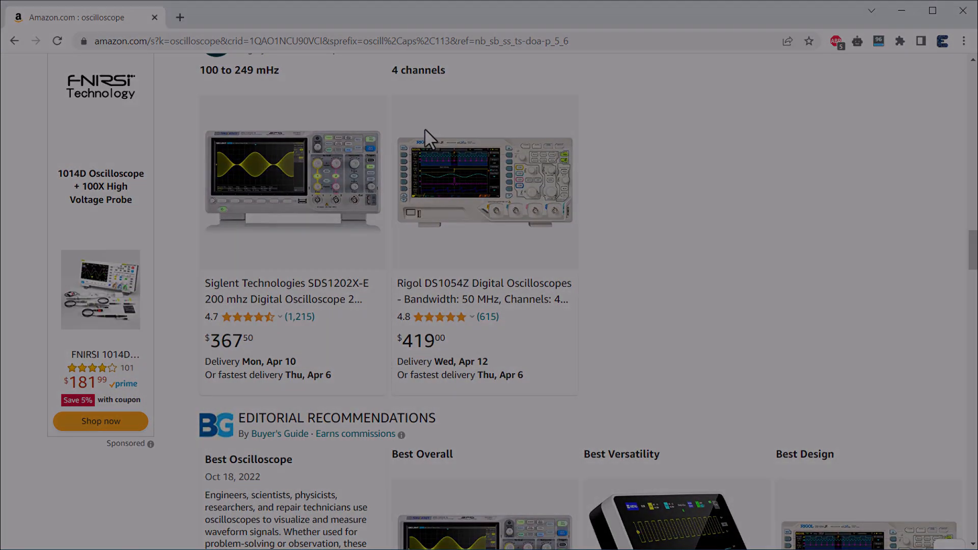
- Search Amazon for "function generator" and look over the results
{"action": "type", "text": "function generator"}
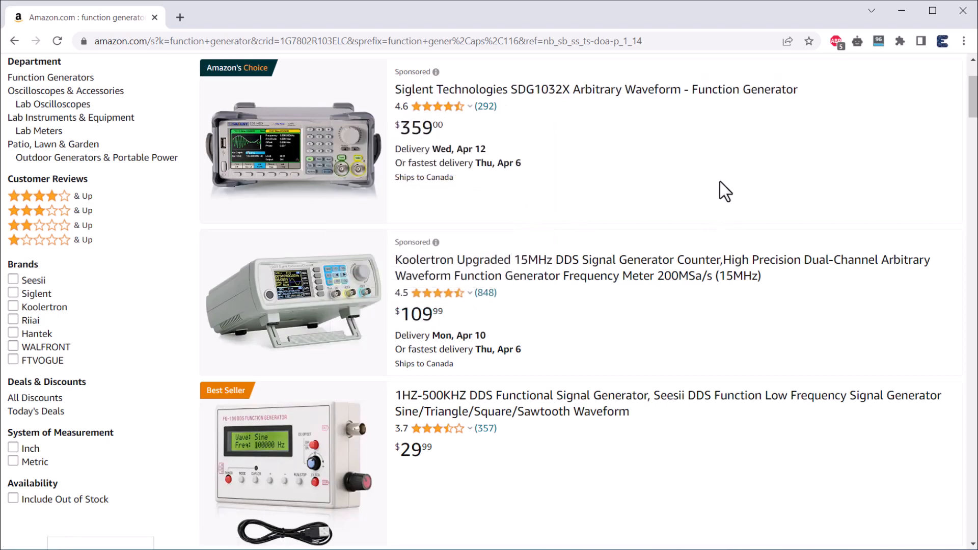
{"action": "scroll", "scroll_direction": "down", "scroll_amount": 3}
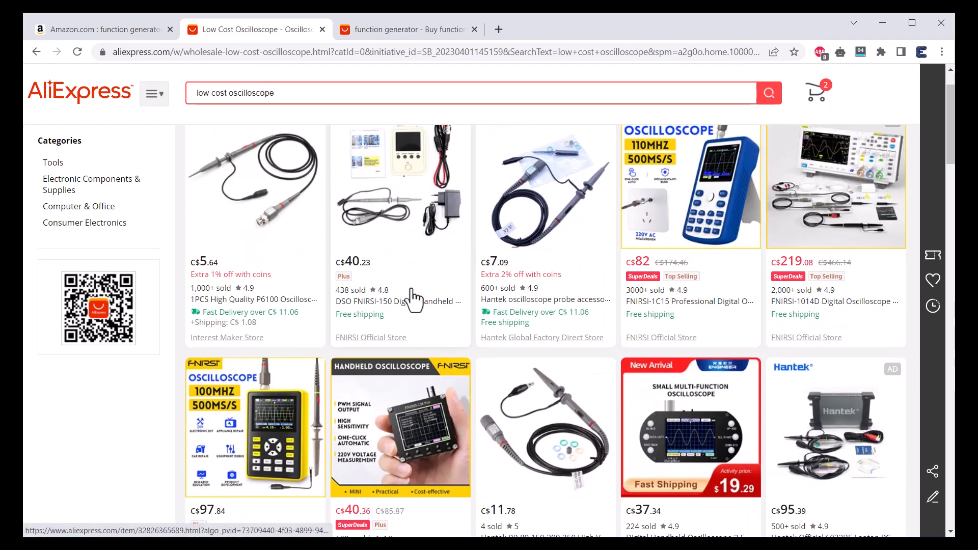
- Browse the low-cost oscilloscope listings, then the function generator results on AliExpress
{"action": "scroll", "scroll_direction": "down", "scroll_amount": 3}
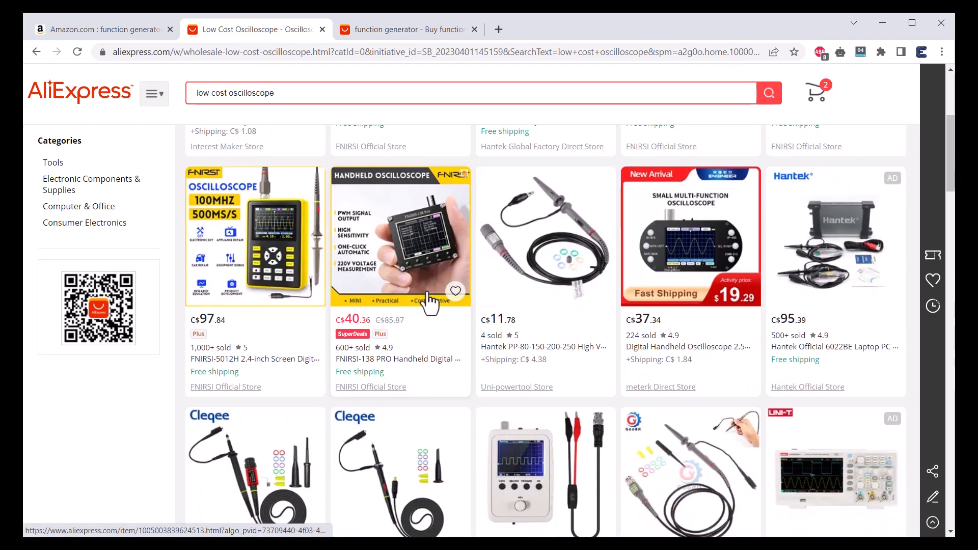
{"action": "left_click", "coordinate": [405, 30]}
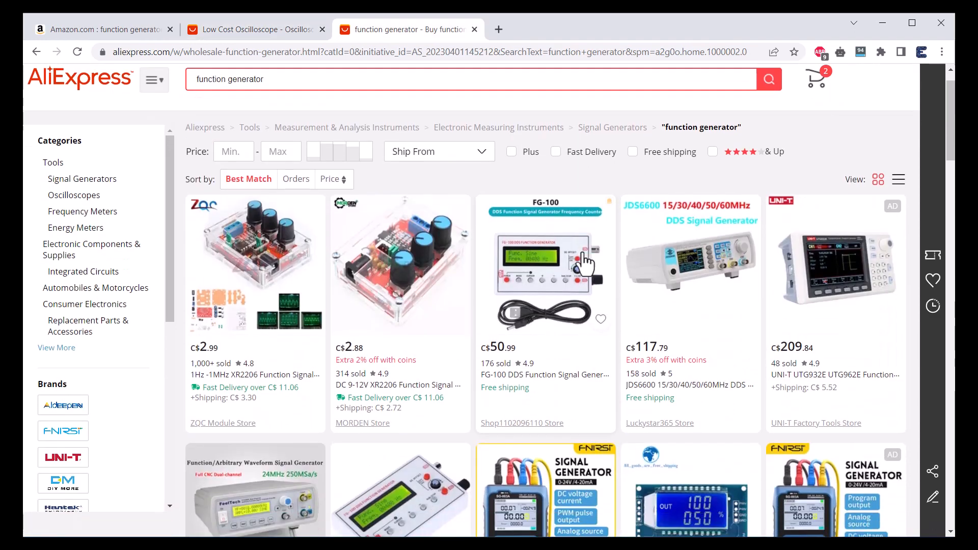
{"action": "scroll", "scroll_direction": "down", "scroll_amount": 3}
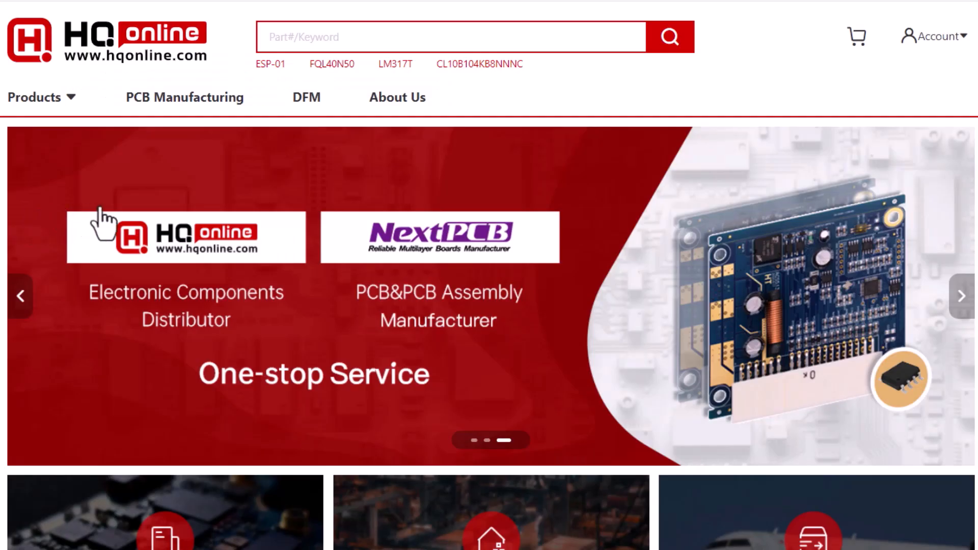
{"action": "mouse_move", "coordinate": [450, 259]}
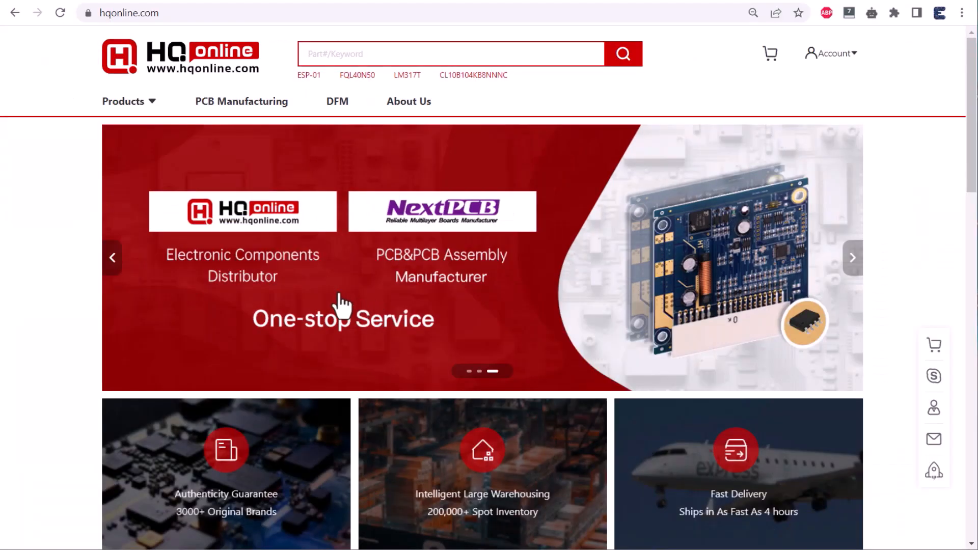
- Search HQonline for LM7805 and scroll through the regulator listings
{"action": "left_click", "coordinate": [852, 258]}
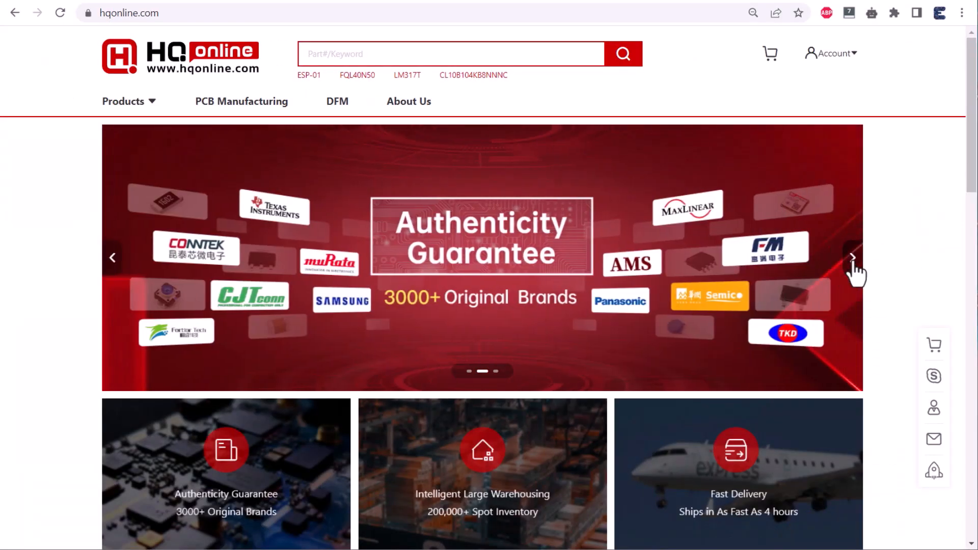
{"action": "scroll", "scroll_direction": "down", "scroll_amount": 3}
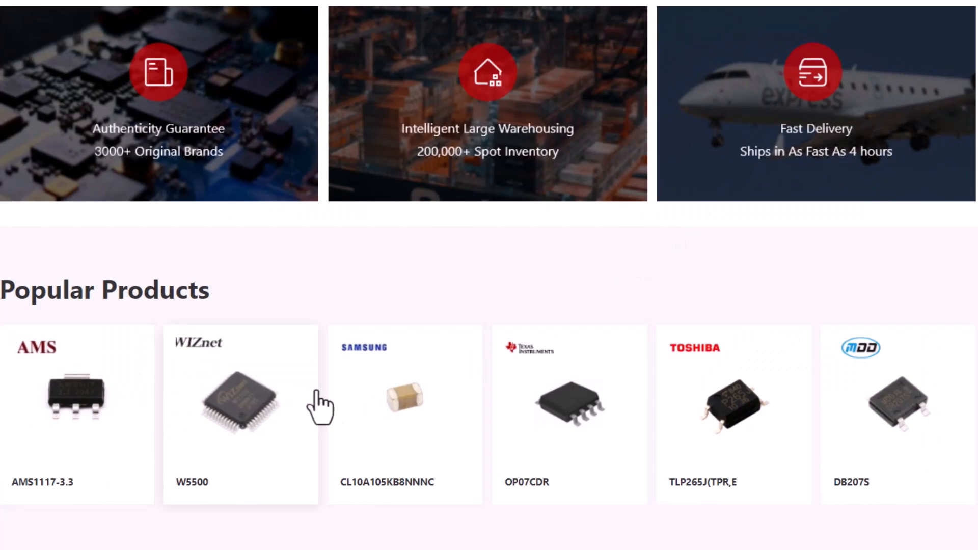
{"action": "mouse_move", "coordinate": [590, 374]}
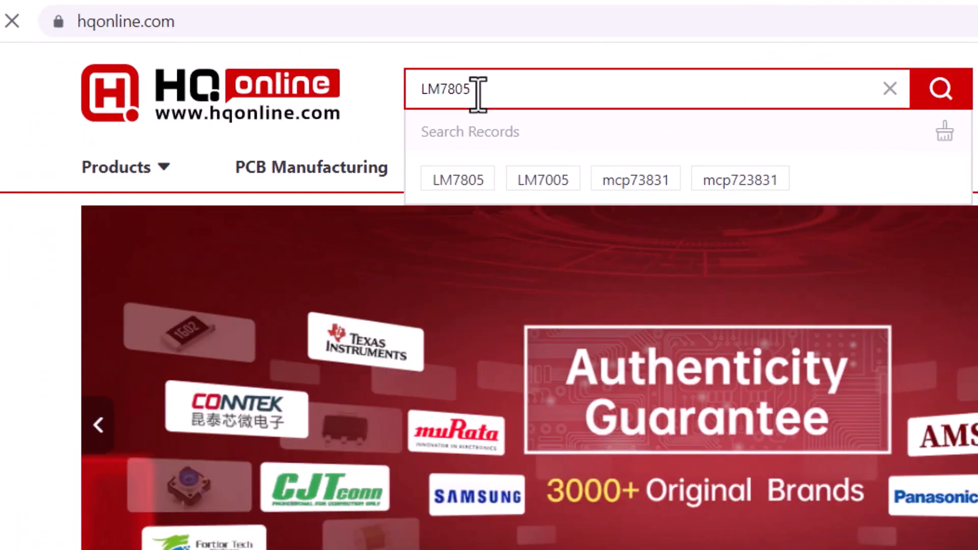
{"action": "left_click", "coordinate": [940, 88]}
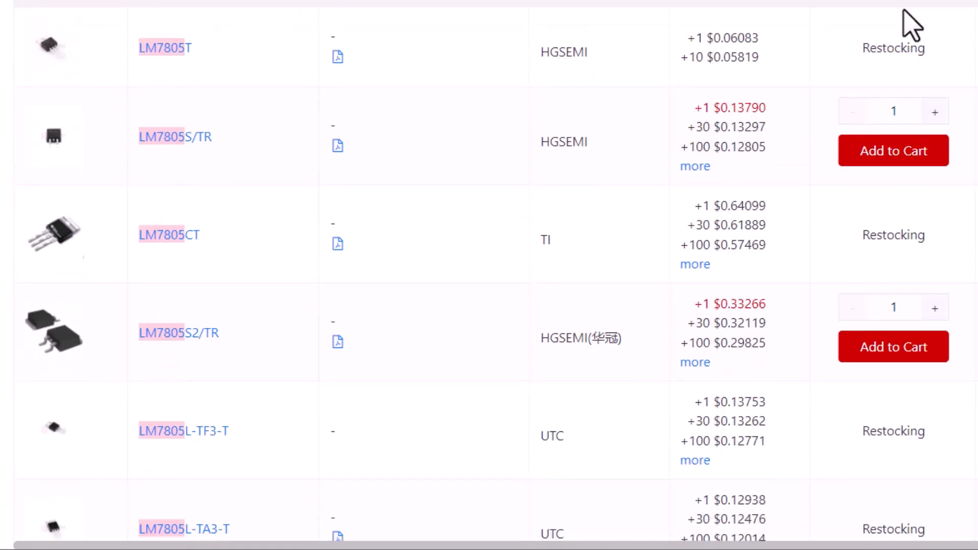
{"action": "scroll", "scroll_direction": "down", "scroll_amount": 3}
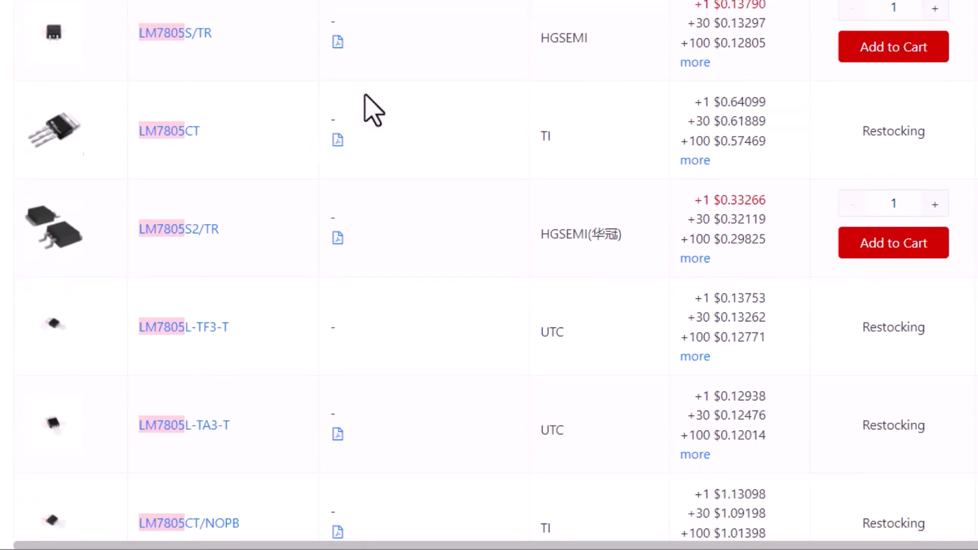
{"action": "scroll", "scroll_direction": "down", "scroll_amount": 3}
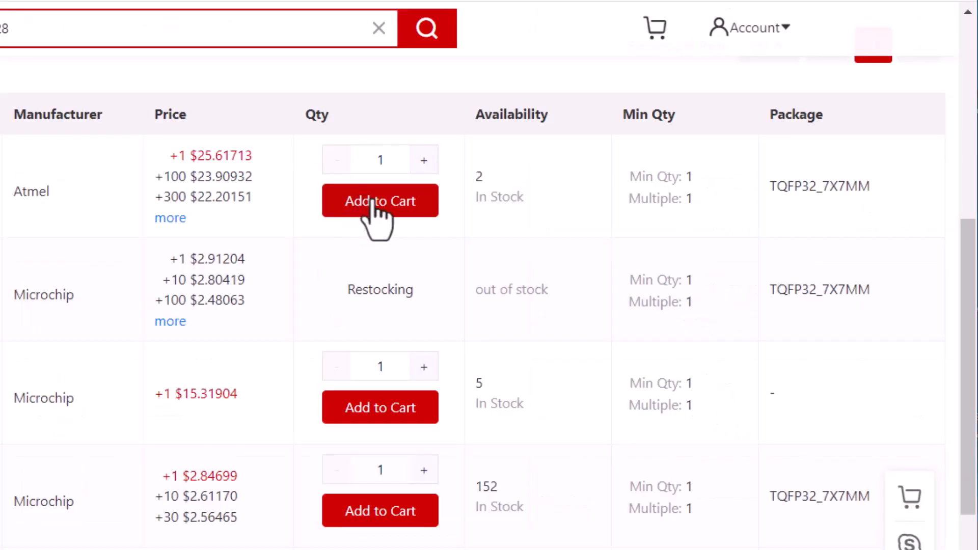
- Add the in-stock Atmel ATMEGA328P-AU to the cart and view the cart
{"action": "left_click", "coordinate": [381, 200]}
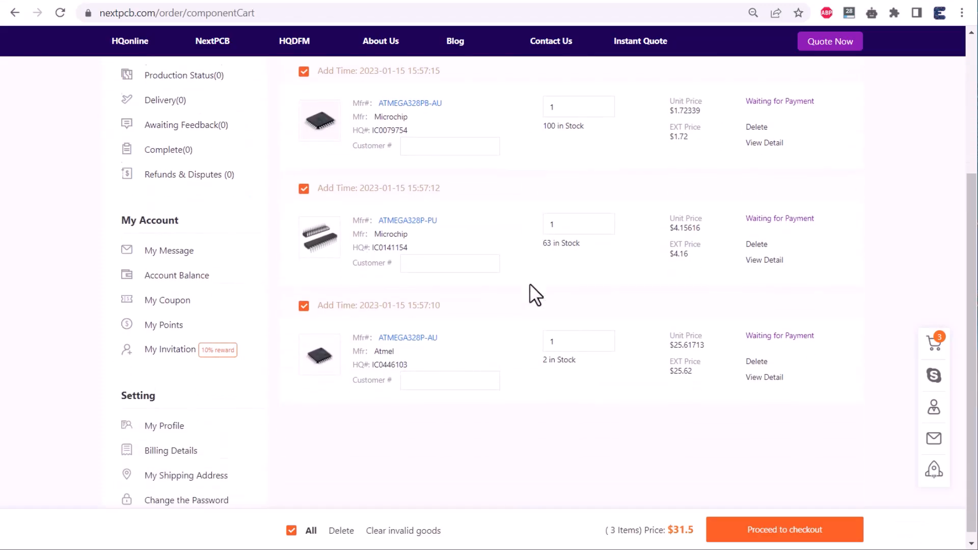
{"action": "left_click", "coordinate": [784, 530]}
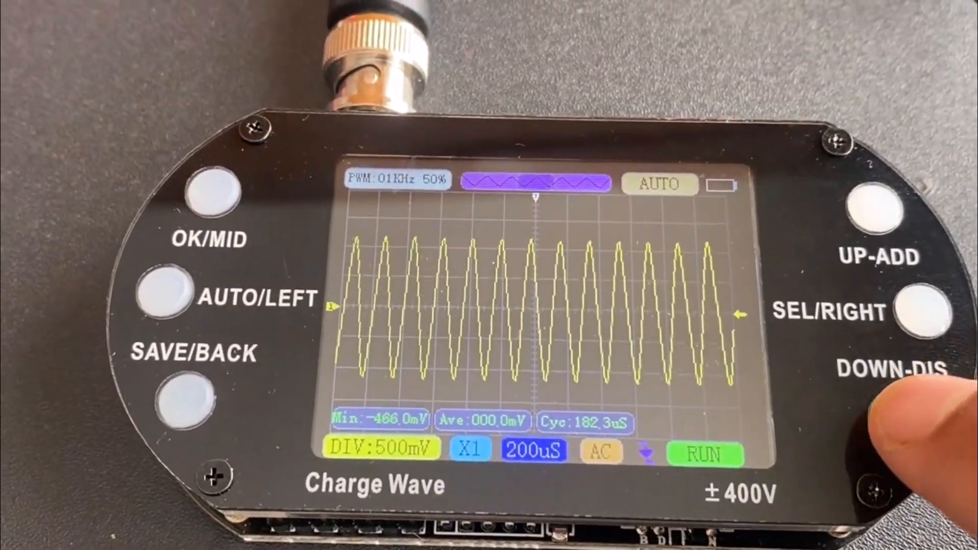
- Step the handheld oscilloscope's timebase from 200uS down to 20uS to stretch the sine wave
{"action": "left_click", "coordinate": [905, 374]}
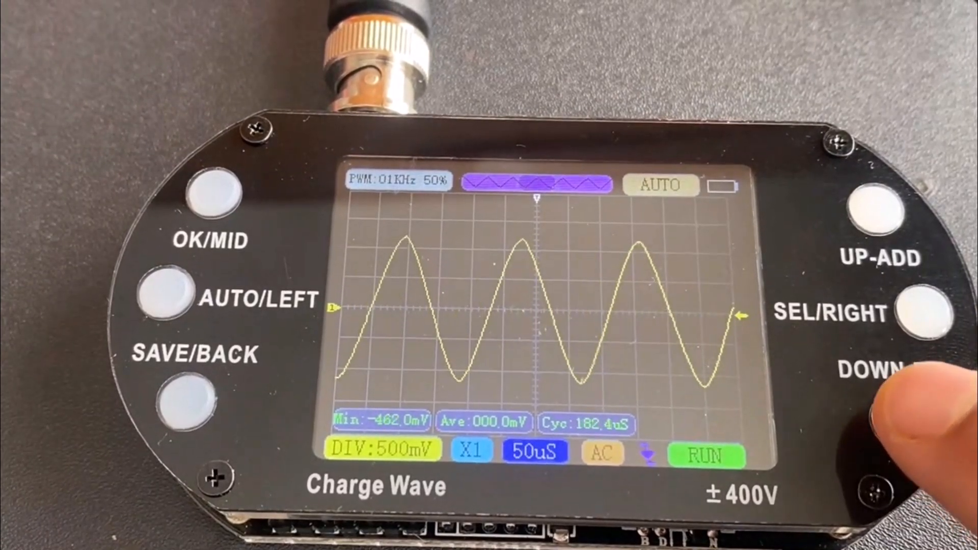
{"action": "left_click", "coordinate": [879, 409]}
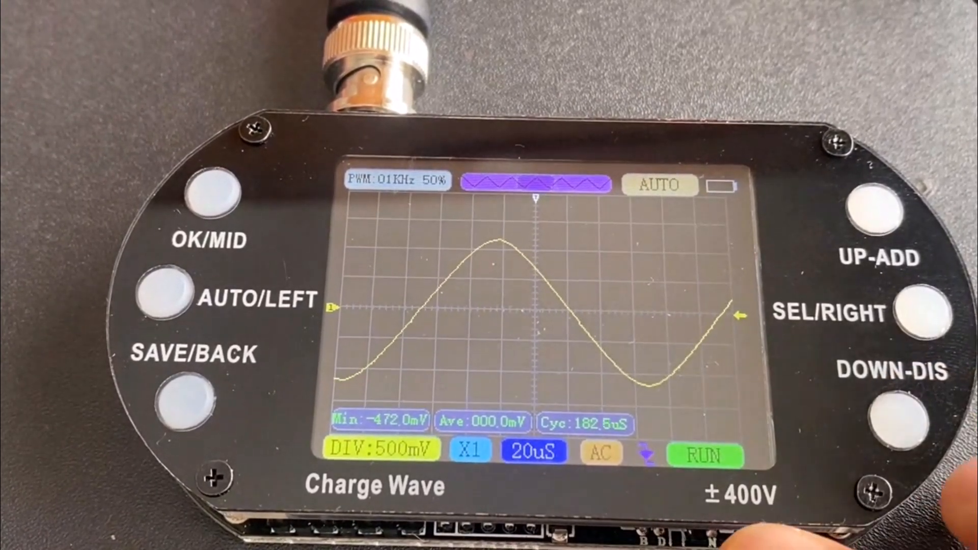